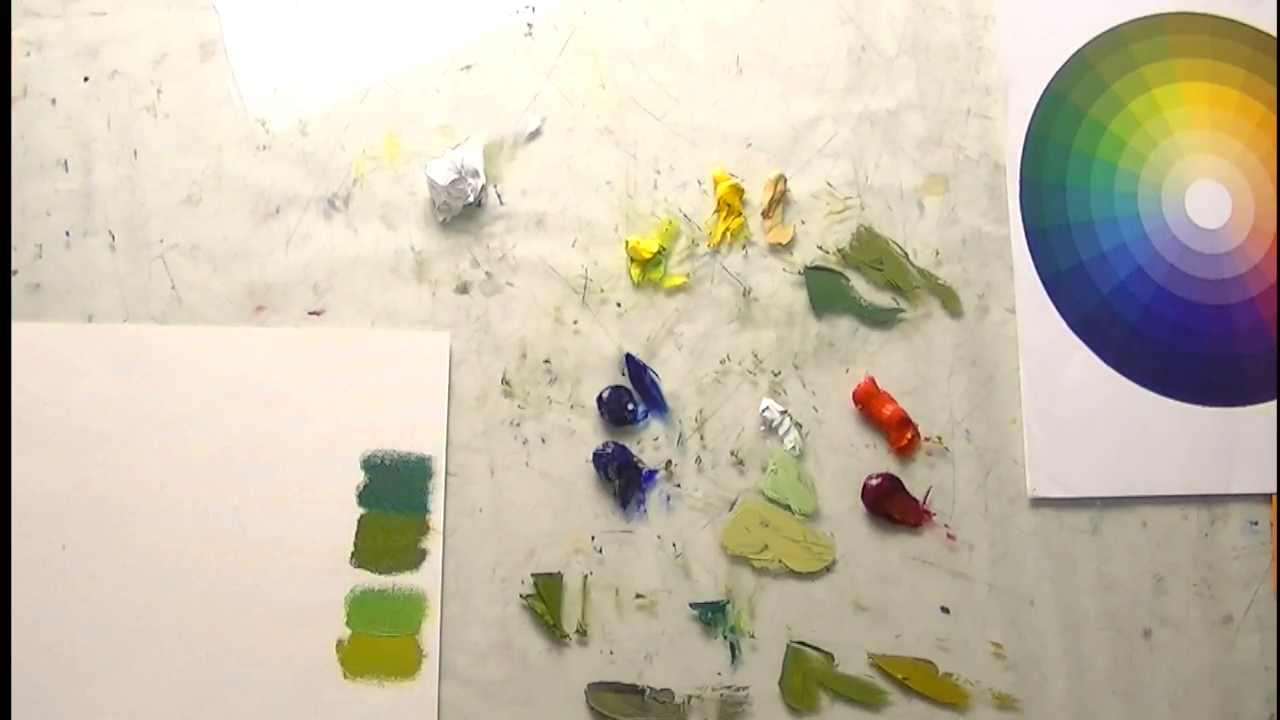
mouse_move(700, 600)
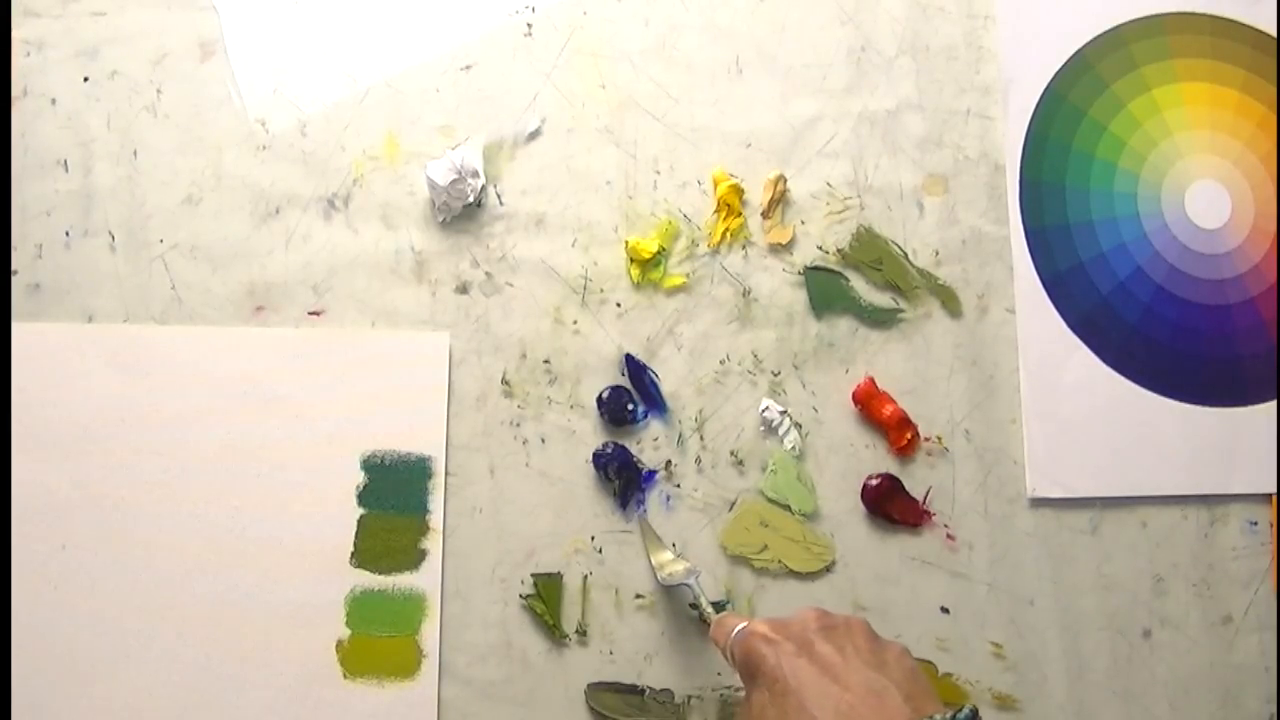